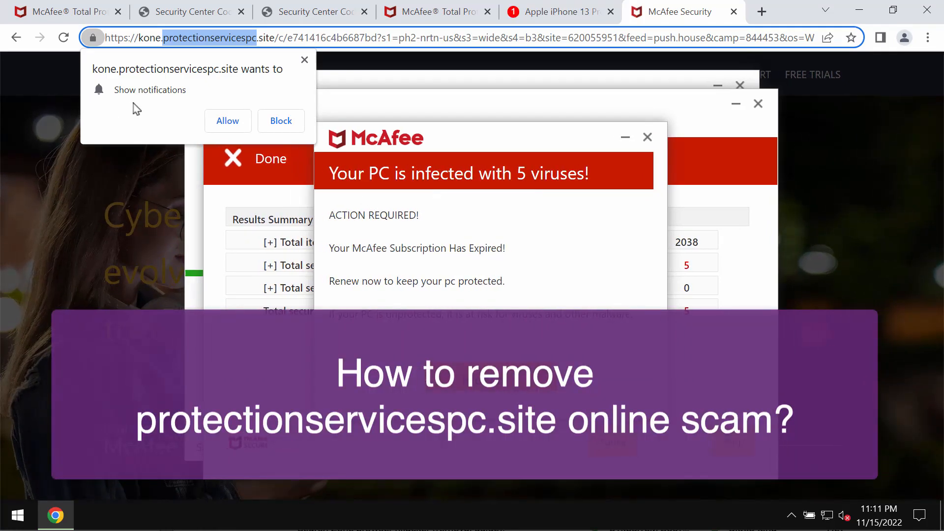
mouse_move(206, 90)
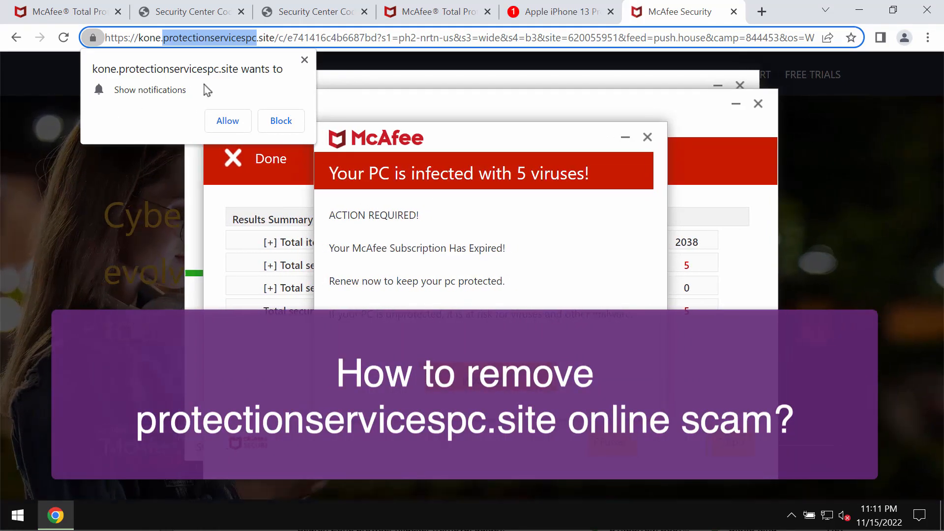
mouse_move(219, 87)
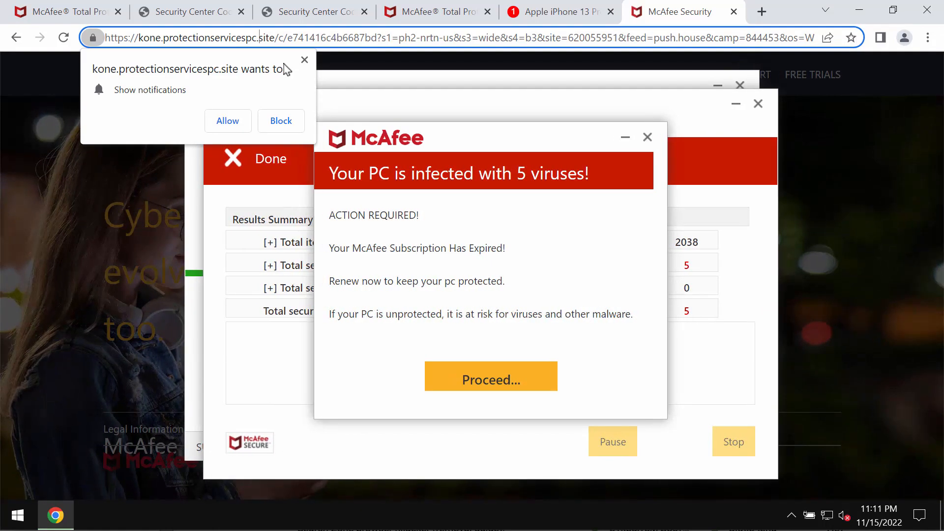
mouse_move(309, 54)
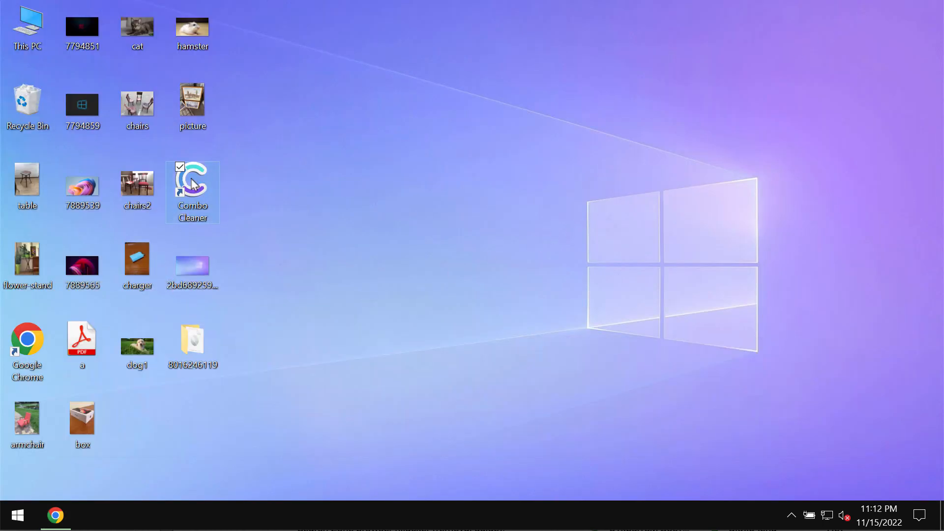
Launch Combo Cleaner from its desktop icon to reach the dashboard.
double_click(193, 181)
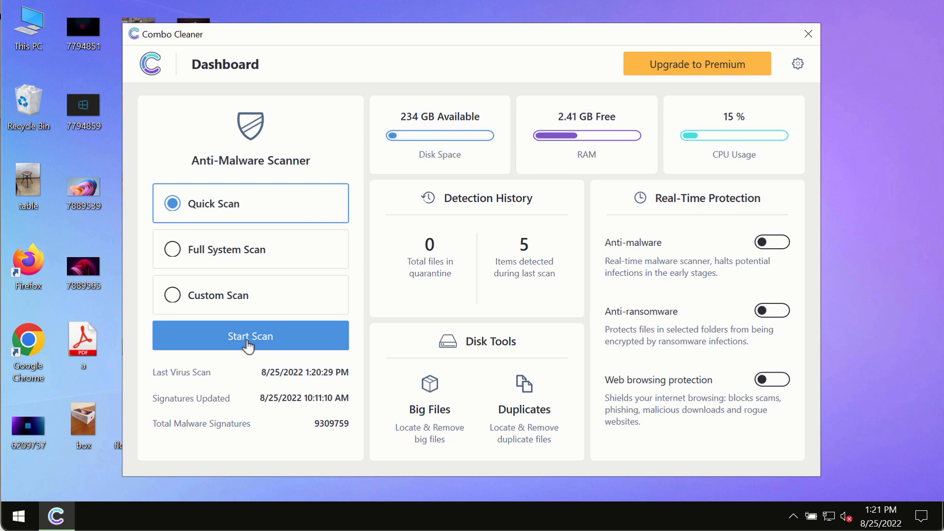
Start a Quick Scan, briefly visit the Dashboard, and return to the scan progress view.
left_click(251, 336)
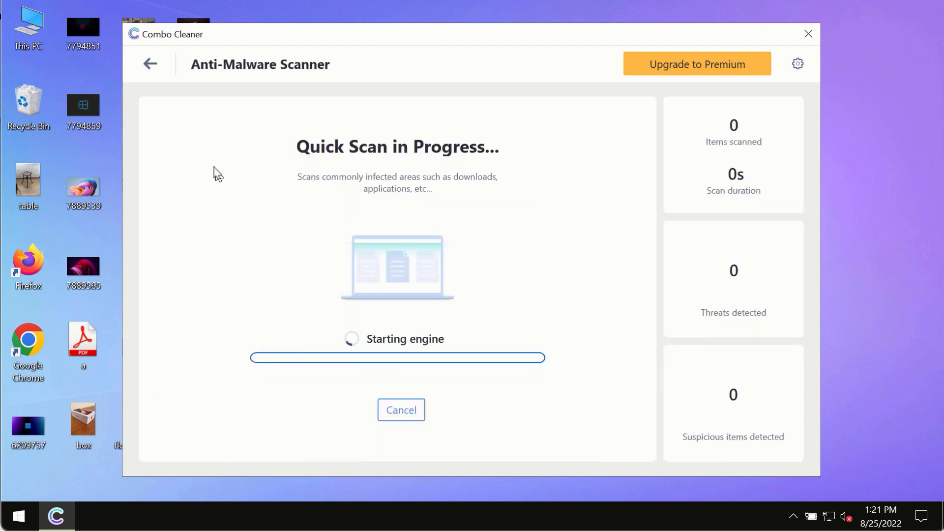
left_click(152, 63)
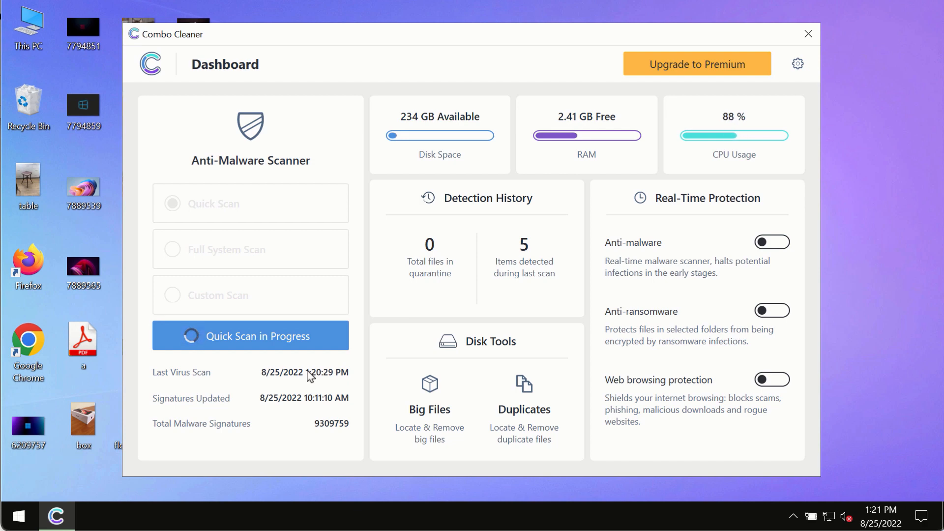
left_click(251, 335)
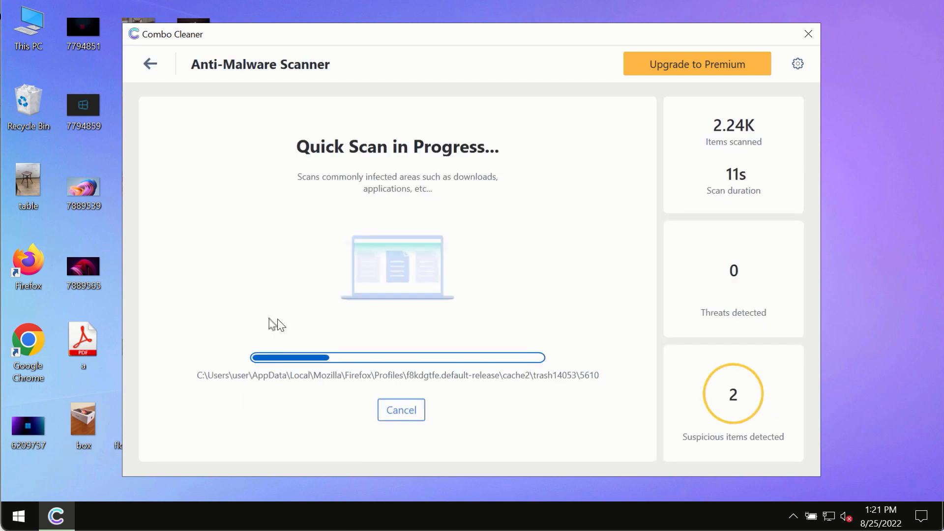
mouse_move(309, 295)
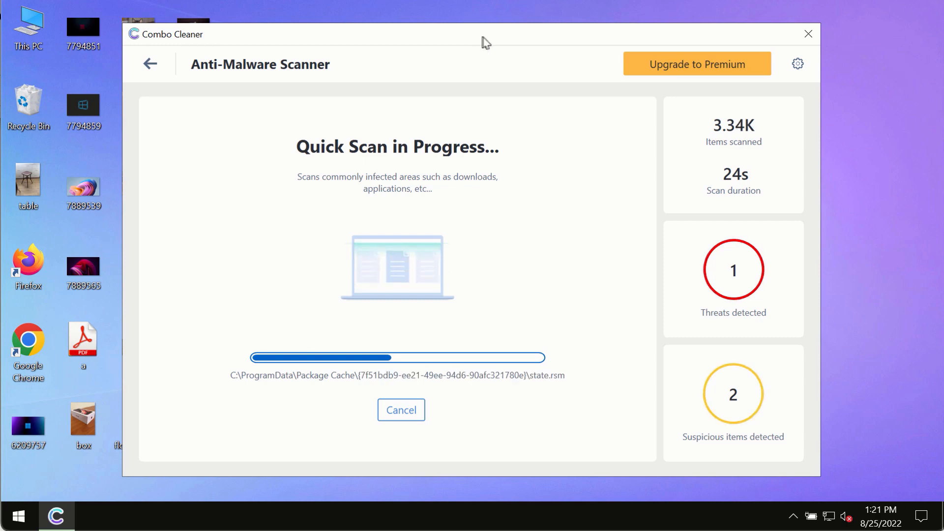
mouse_move(487, 97)
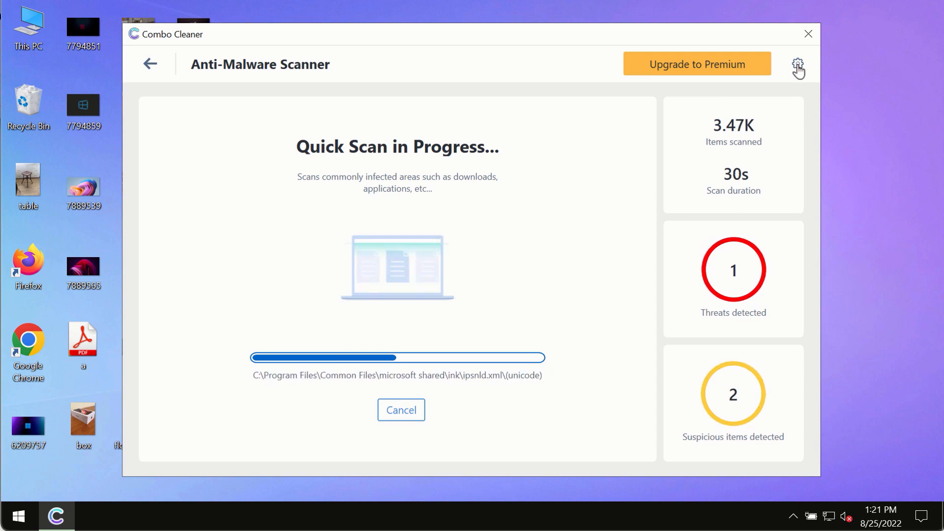
View the Anti-Ransomware settings, which list no protected folders or trusted programs.
left_click(797, 64)
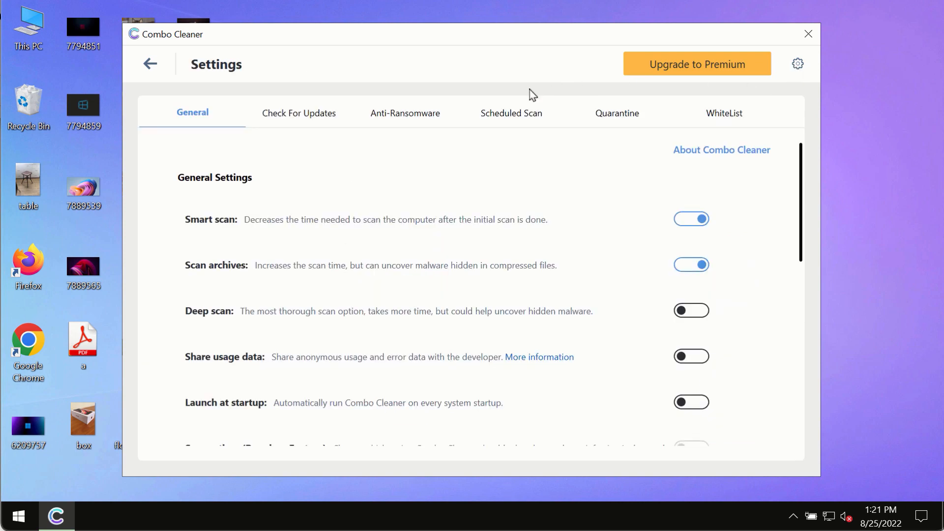
mouse_move(480, 44)
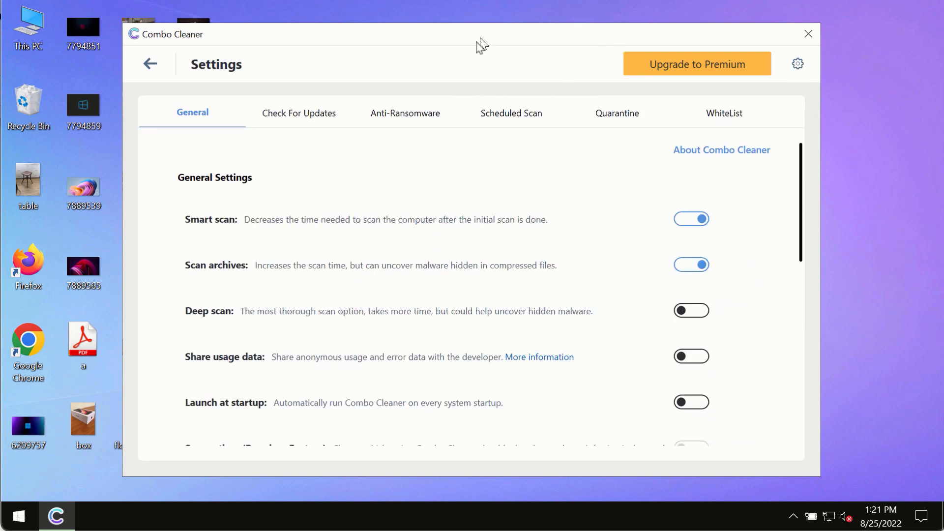
left_click(405, 113)
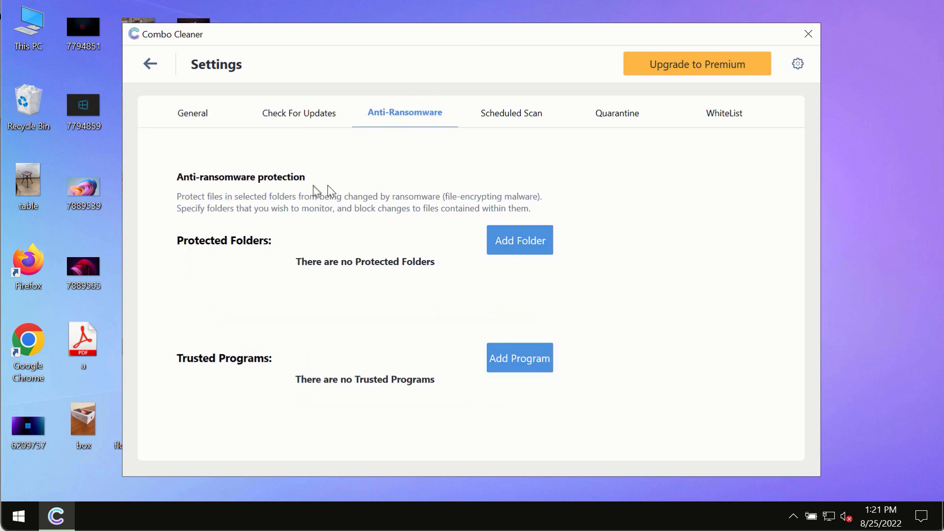
mouse_move(519, 260)
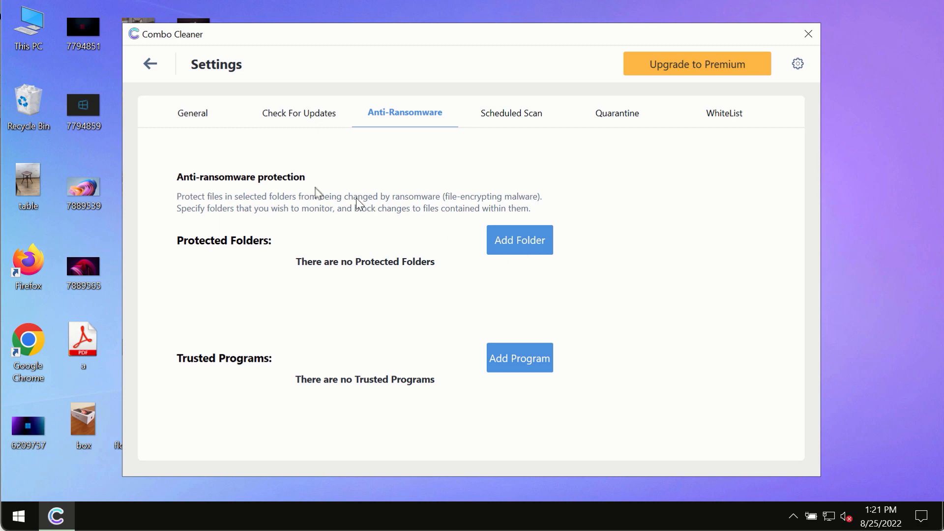
mouse_move(151, 74)
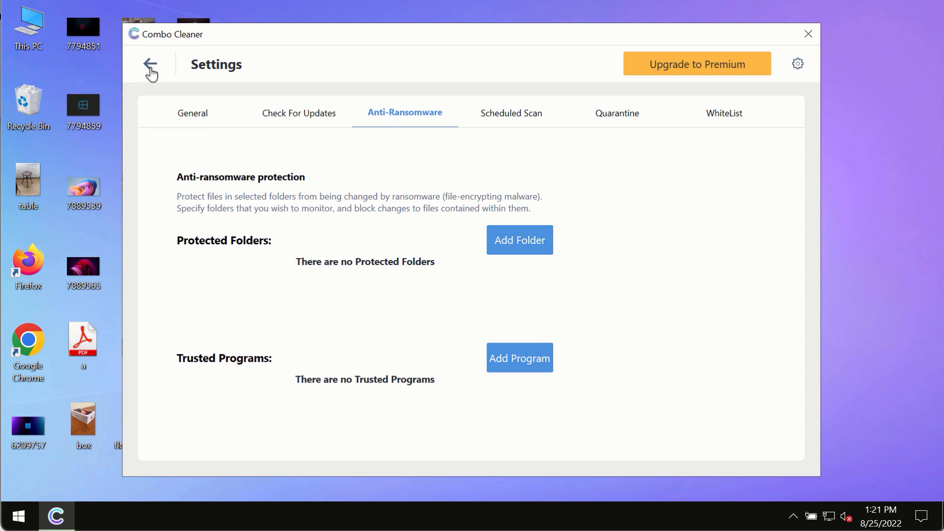
Leave Settings and return to the running quick scan reporting four threats.
left_click(153, 64)
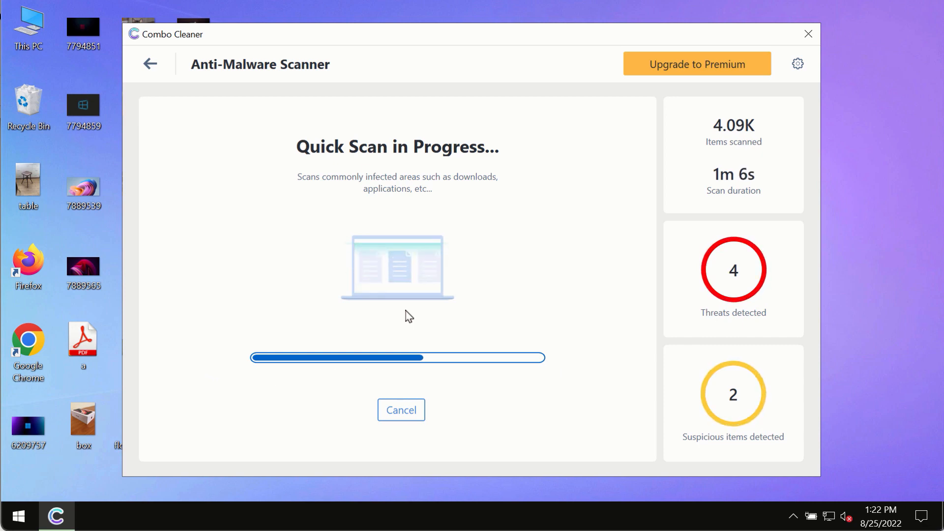
mouse_move(596, 171)
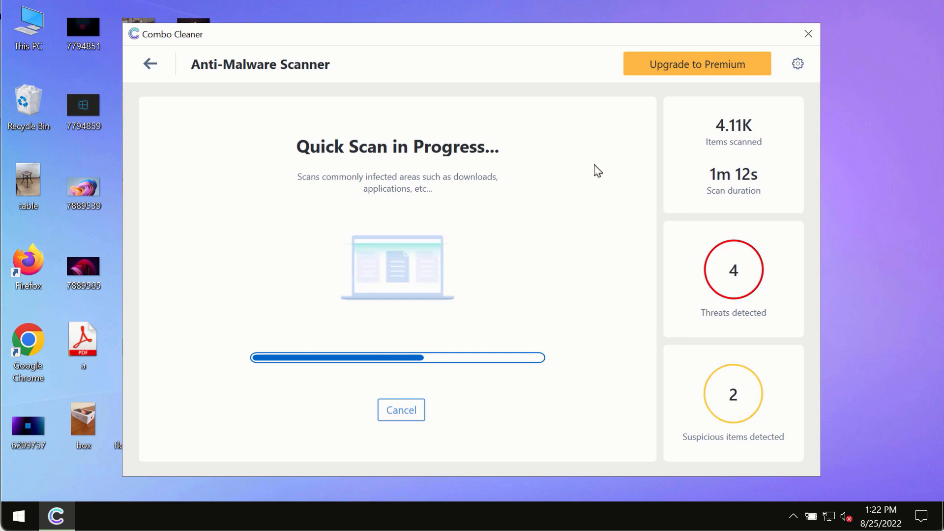
mouse_move(605, 163)
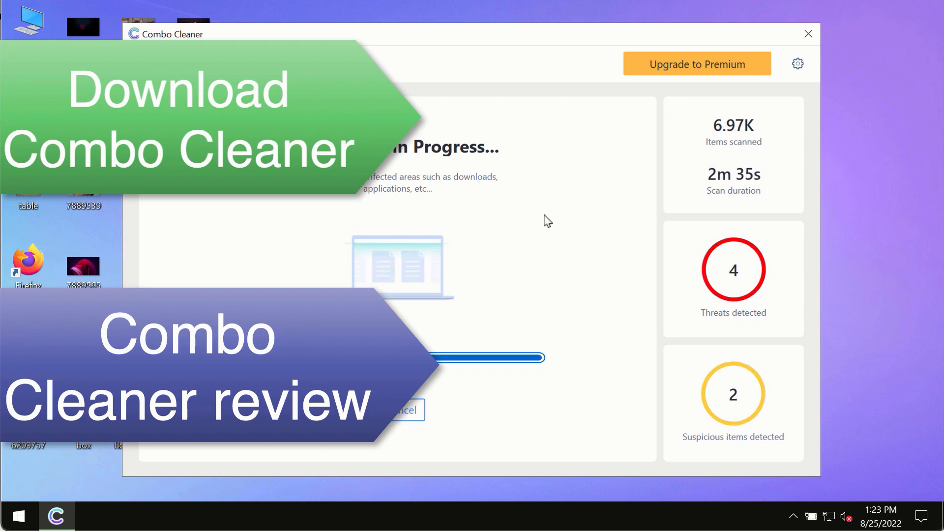
mouse_move(584, 195)
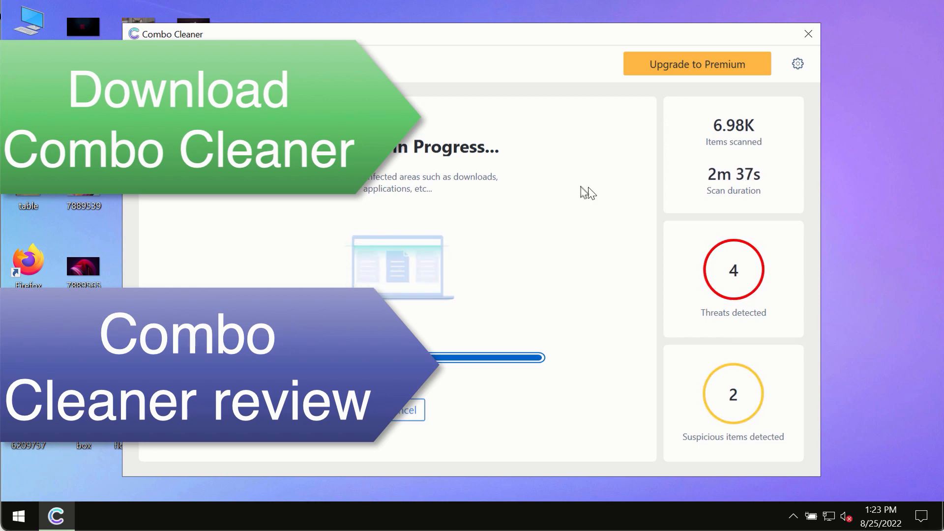